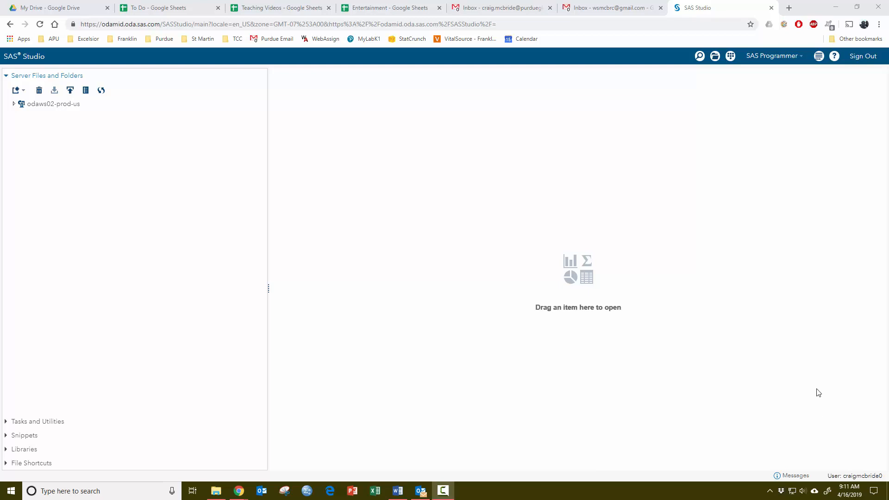
mouse_move(575, 303)
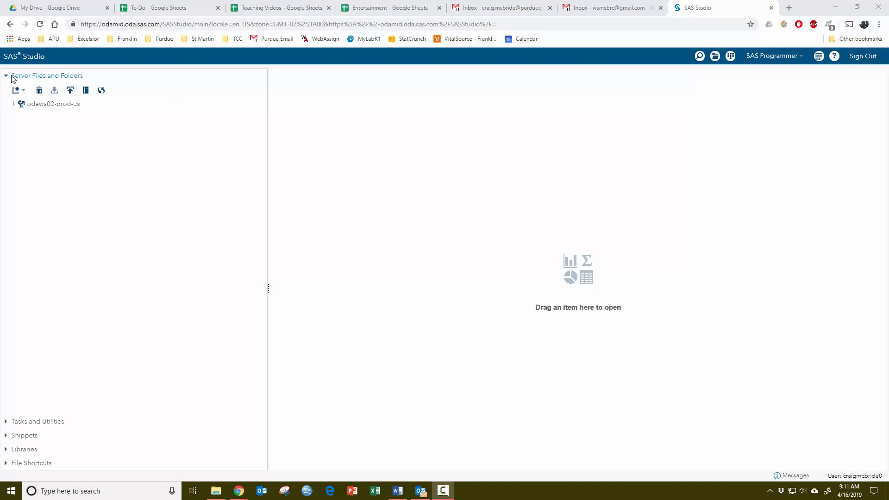
mouse_move(55, 82)
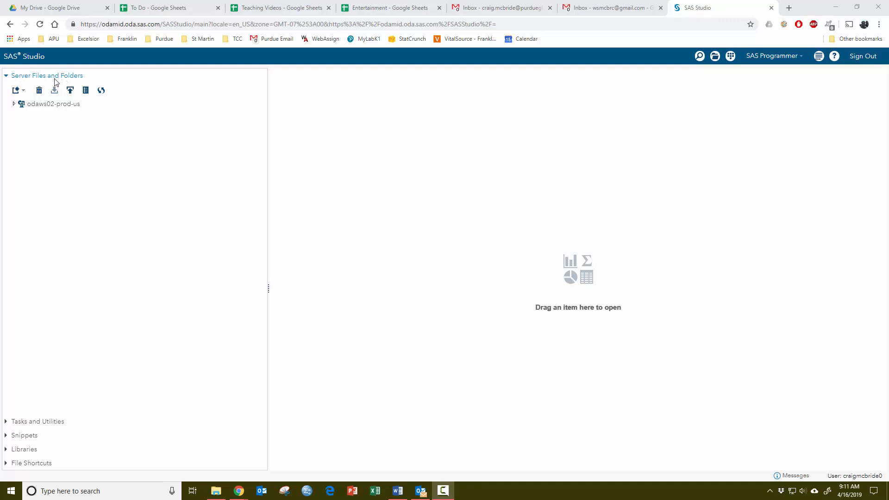
Expand odaws02-prod-us and Files (Home), select sasuser.v94 and start an upload to it
click(14, 104)
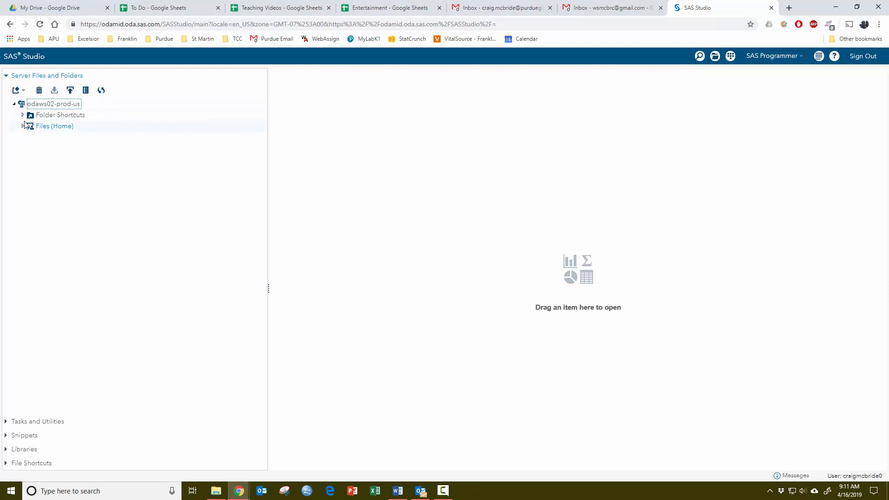
click(23, 126)
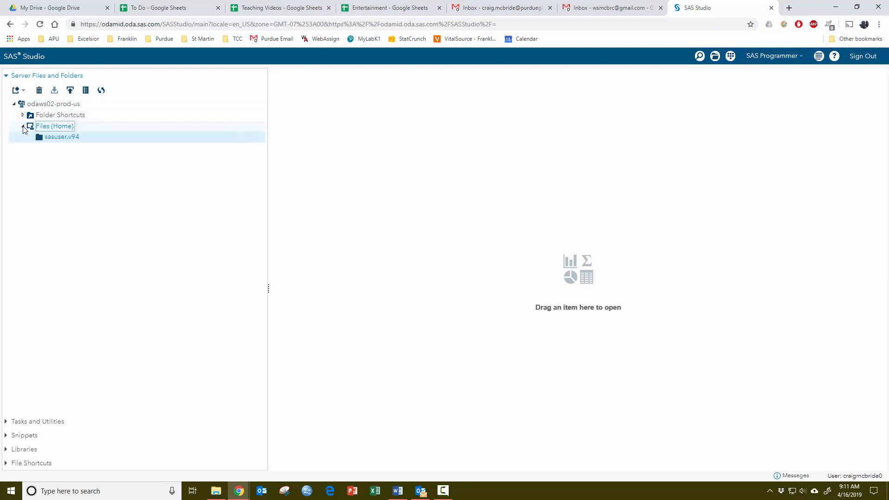
click(61, 137)
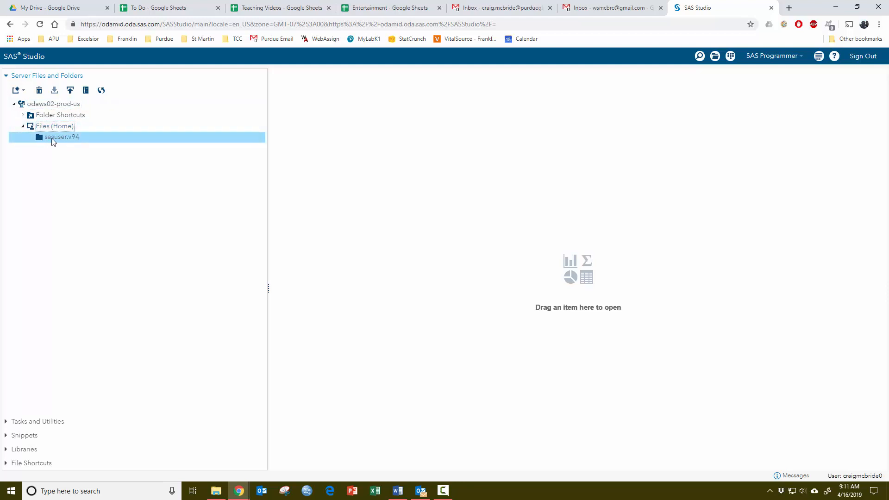
mouse_move(56, 141)
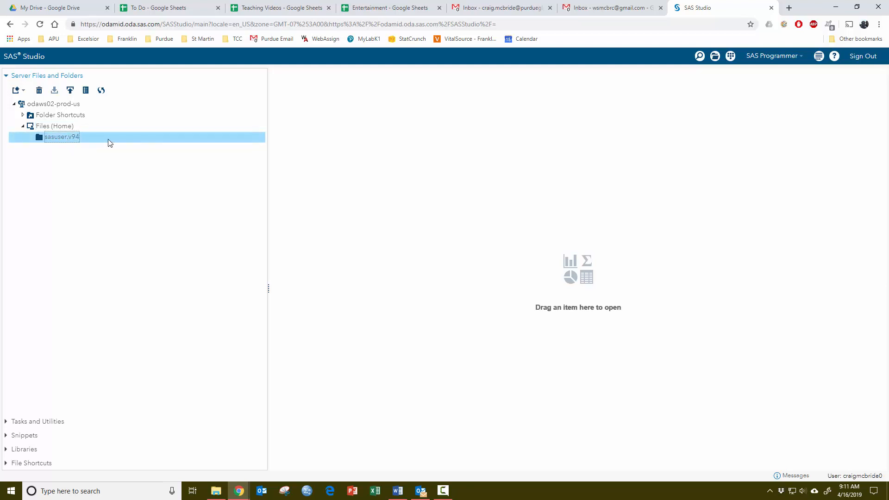
mouse_move(121, 142)
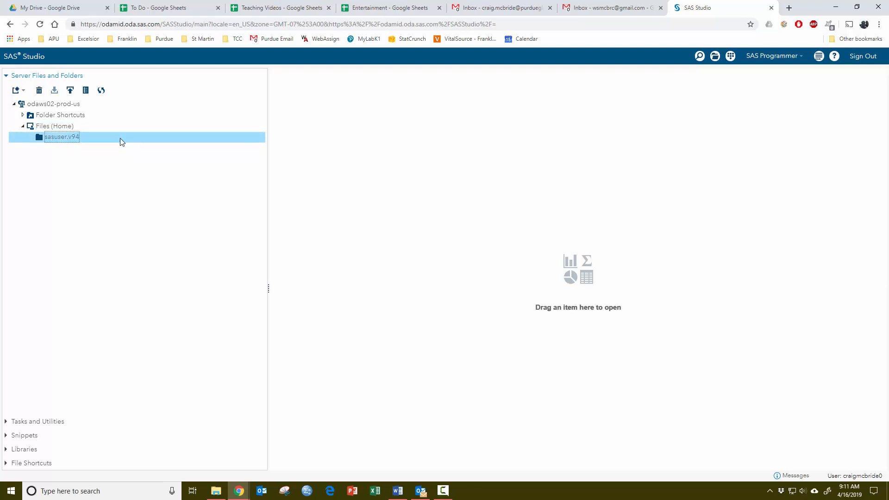
mouse_move(70, 90)
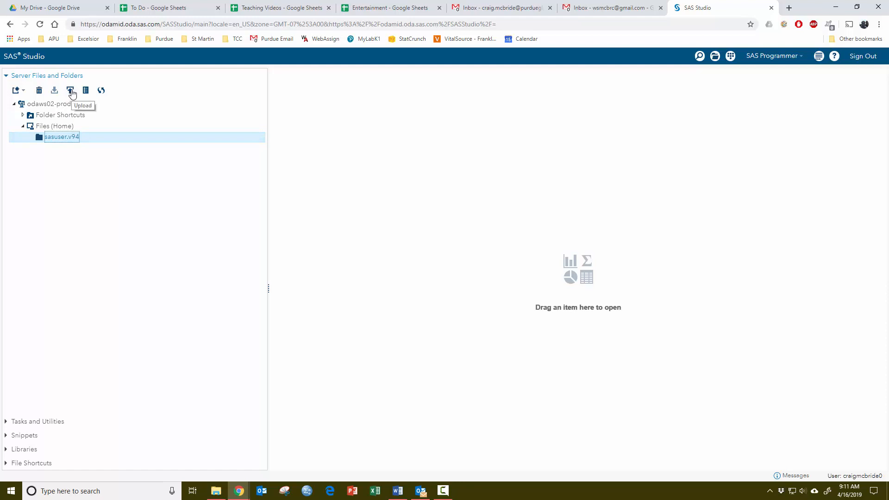
click(70, 90)
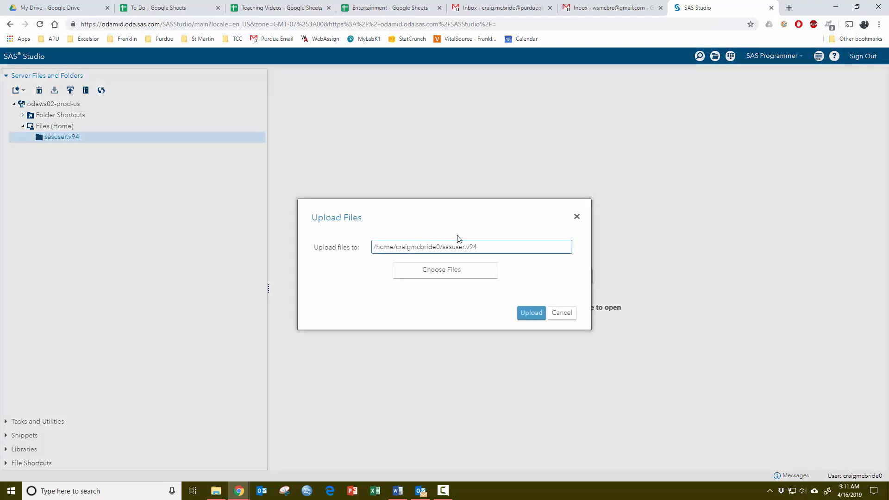
mouse_move(494, 308)
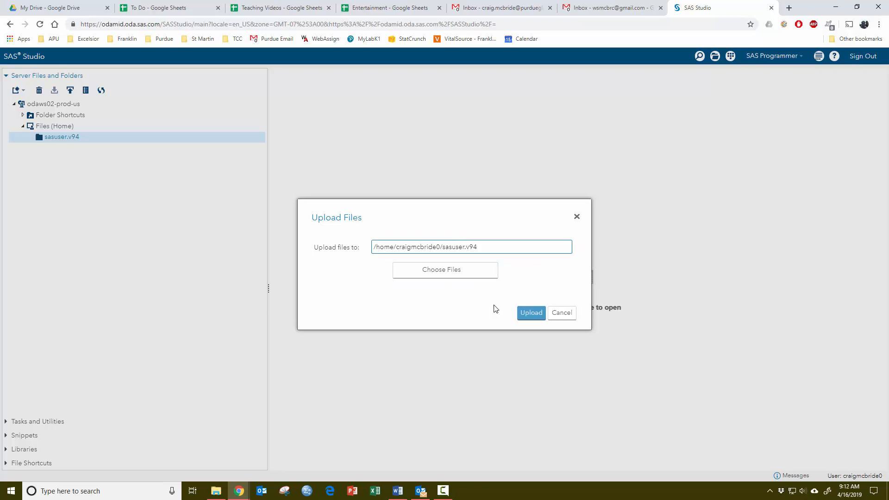
mouse_move(446, 270)
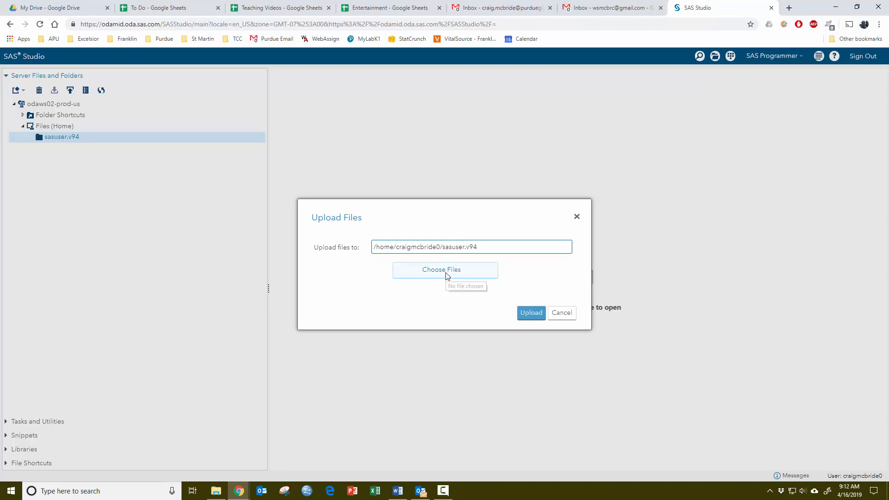
Browse to the Week_2_Practice_Exercises folder under the MATH807 course folder
click(445, 269)
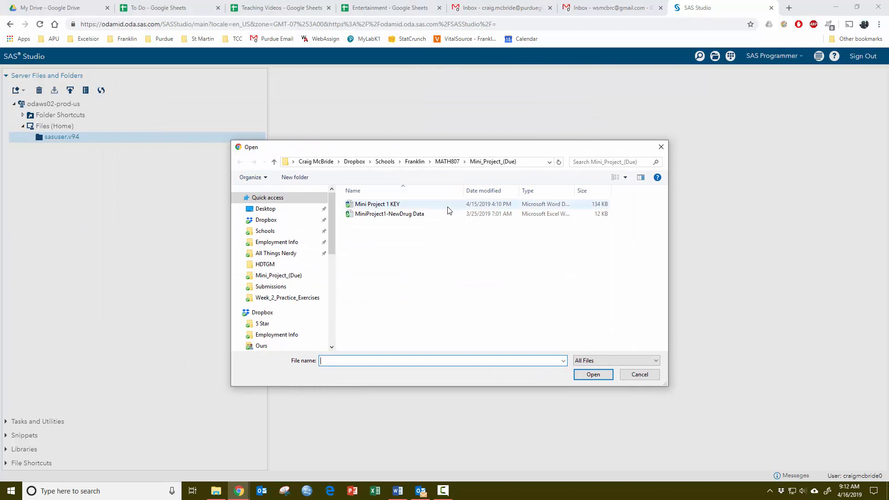
mouse_move(448, 162)
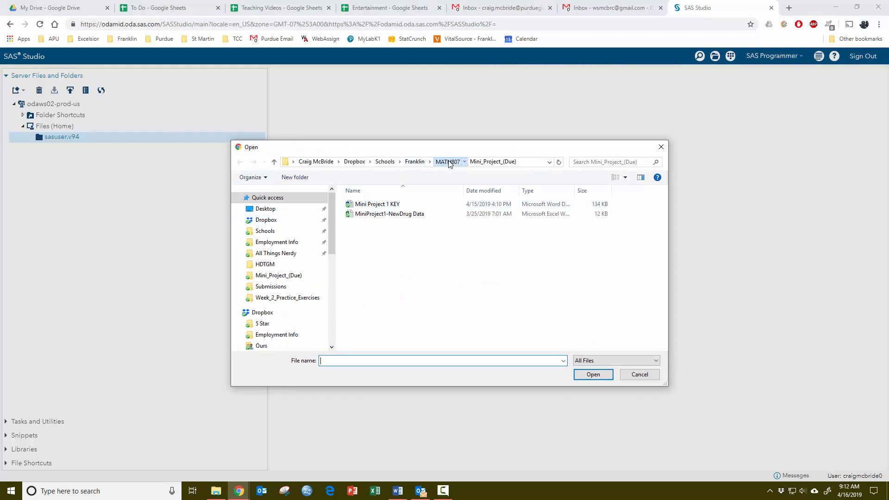
click(446, 161)
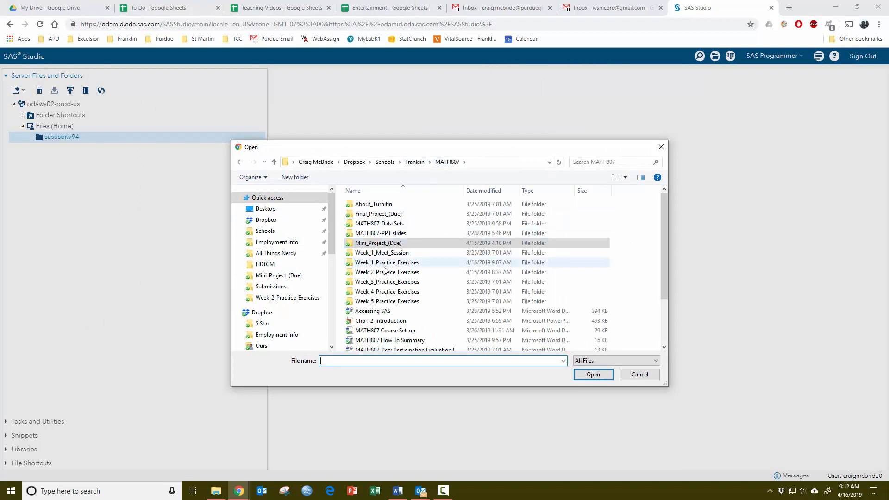
double_click(387, 272)
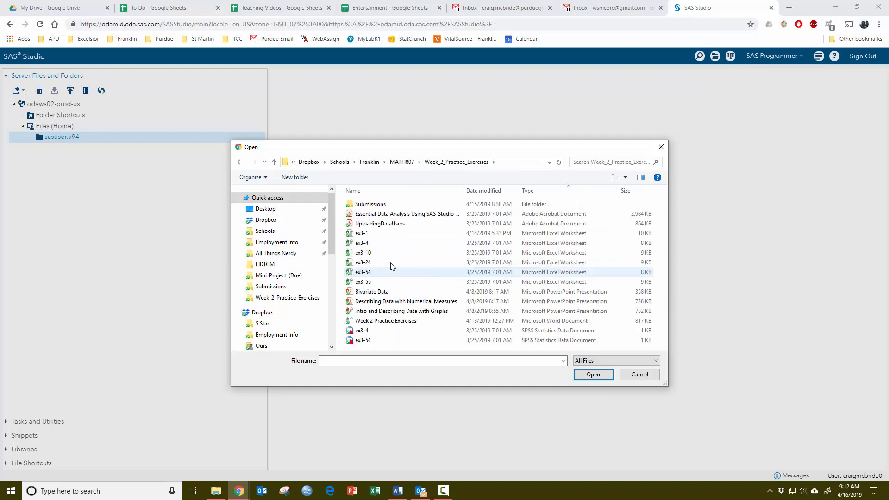
mouse_move(405, 275)
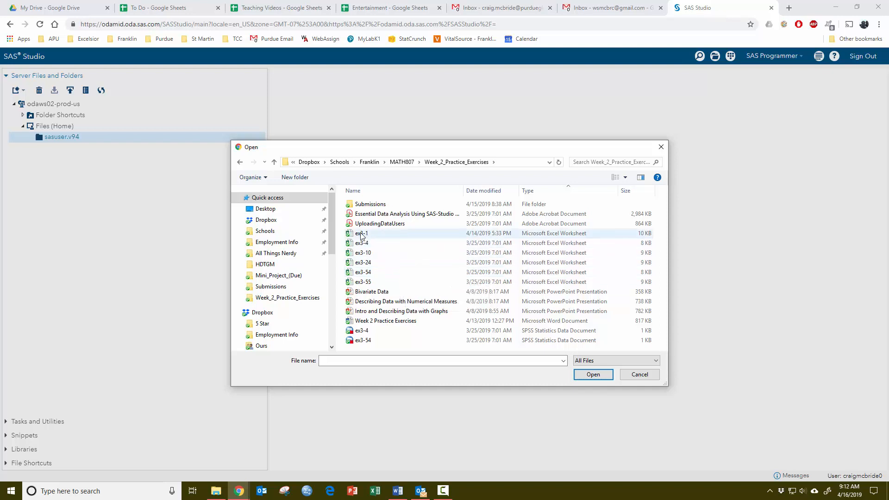
Select all six ex3 workbooks from ex3-1 through ex3-55 for upload
click(362, 234)
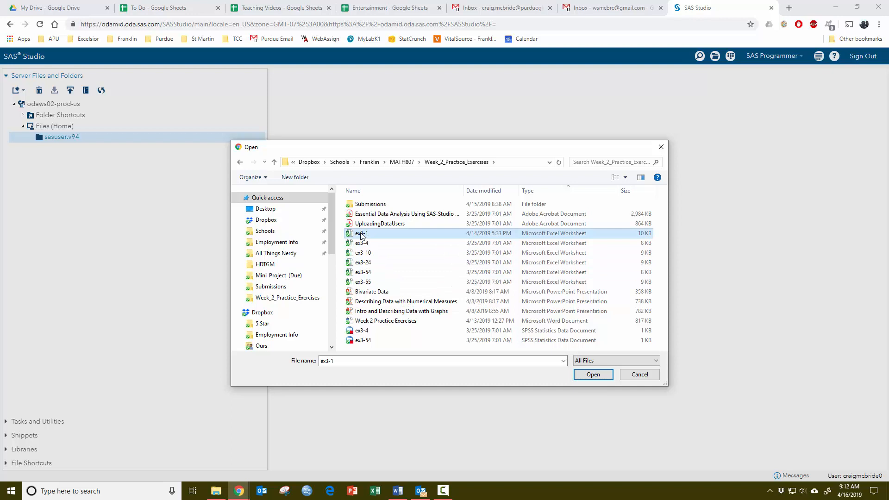
click(364, 282)
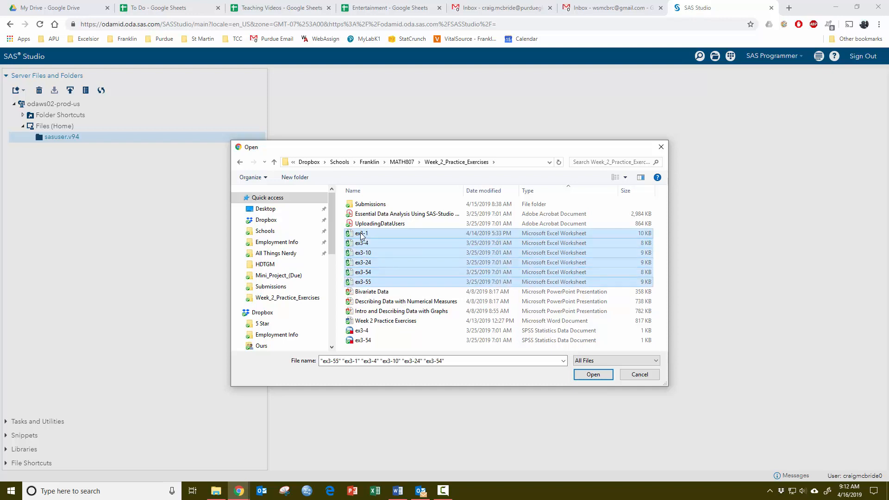
mouse_move(363, 282)
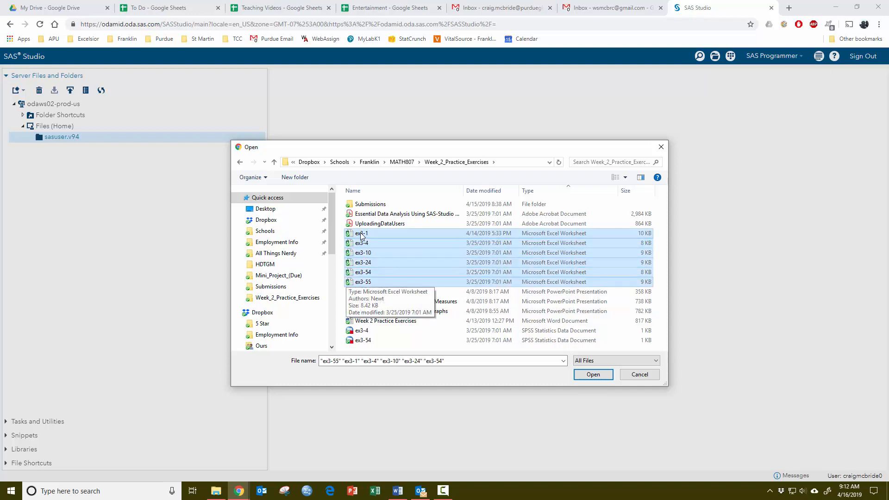
click(593, 374)
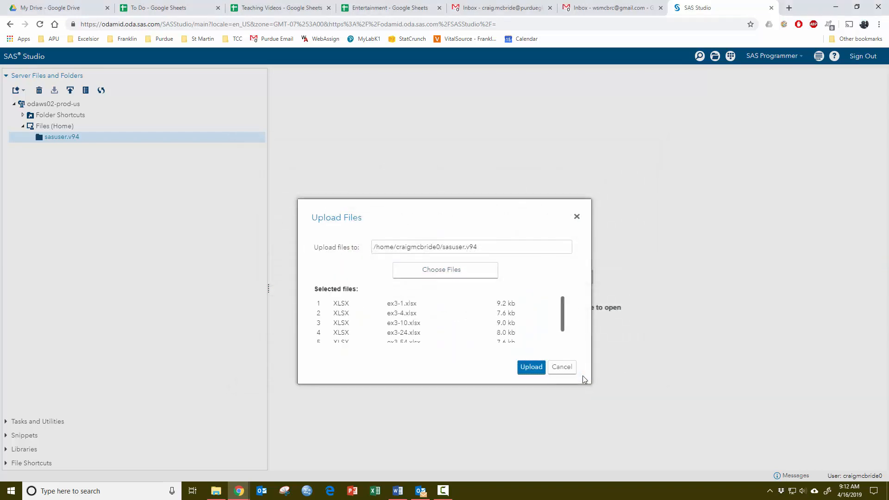
Upload the six ex3 workbooks into the sasuser.v94 folder
scroll(down, 3)
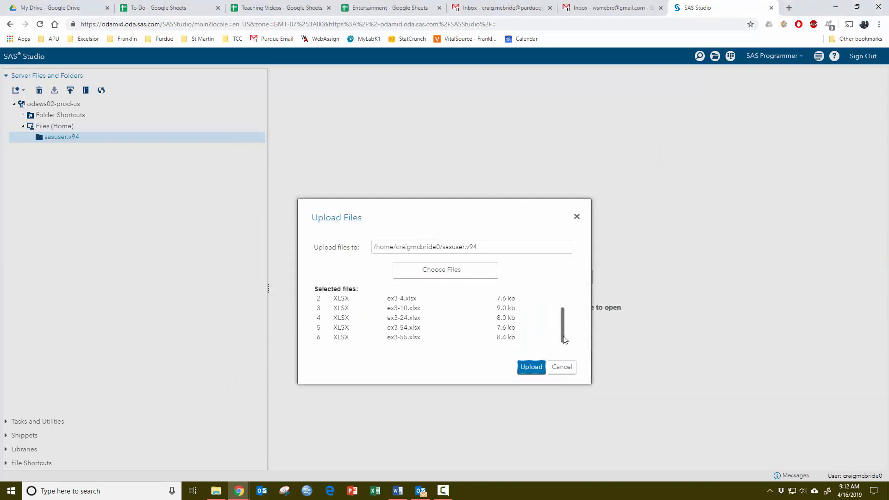
click(530, 367)
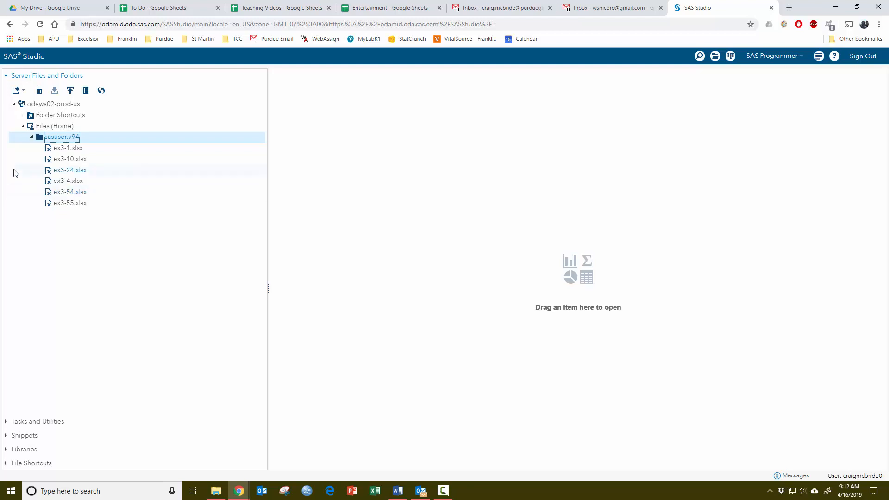
mouse_move(72, 153)
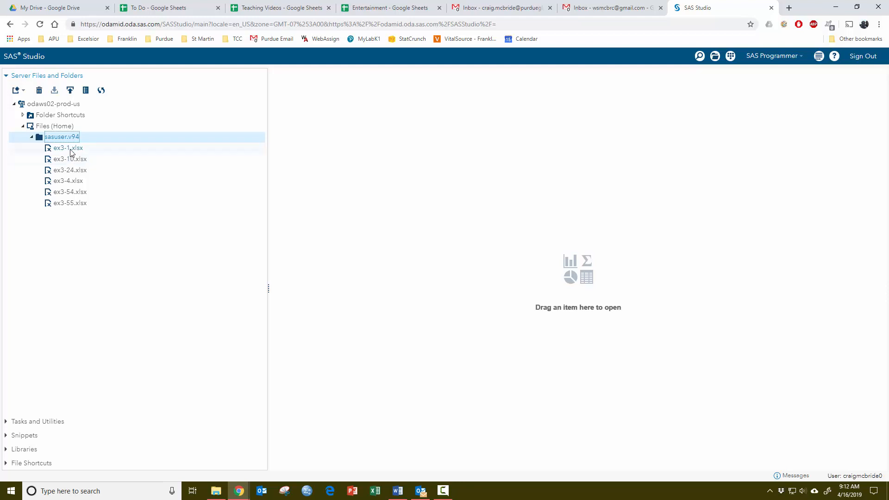
Open ex3-1.xlsx to create an import task writing to WORK.IMPORT
double_click(67, 148)
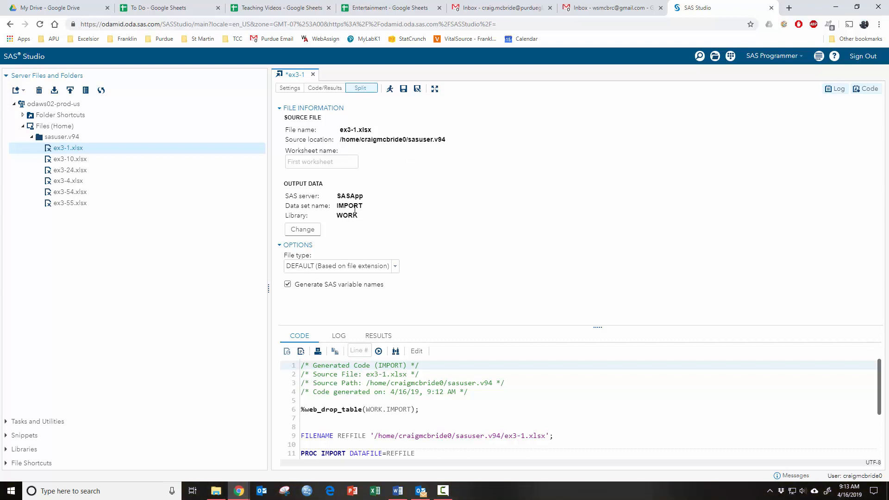
mouse_move(337, 210)
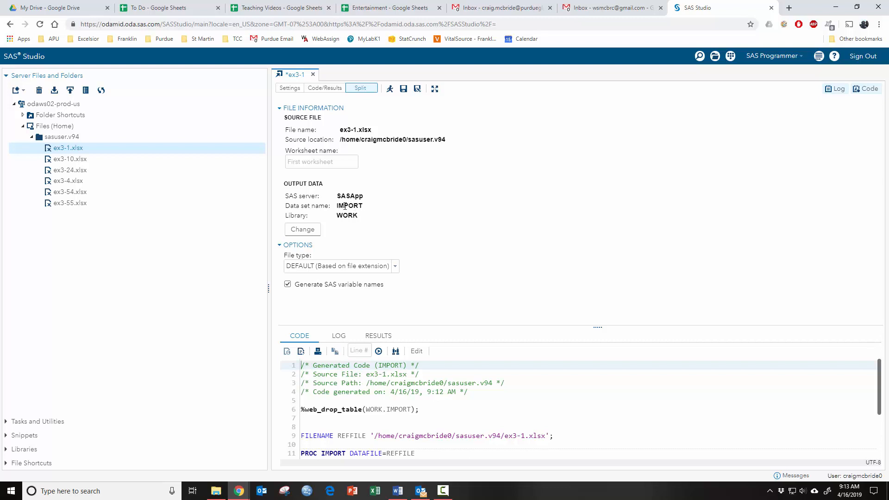
mouse_move(415, 256)
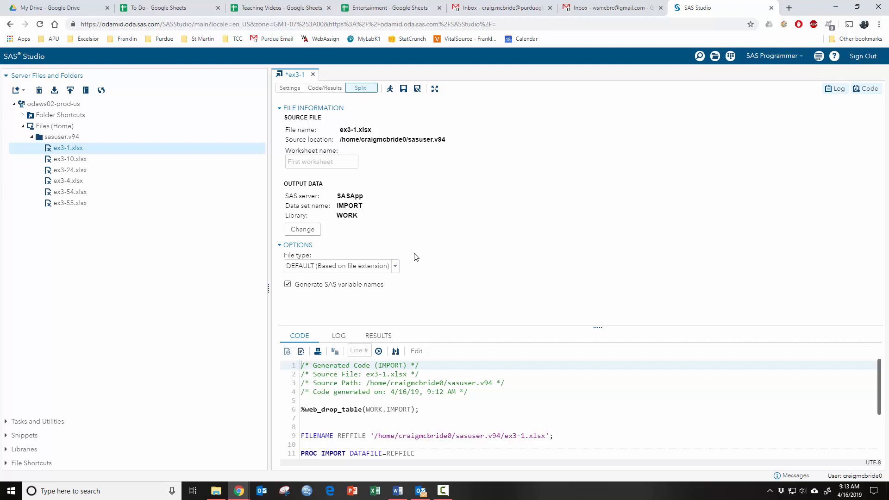
mouse_move(414, 401)
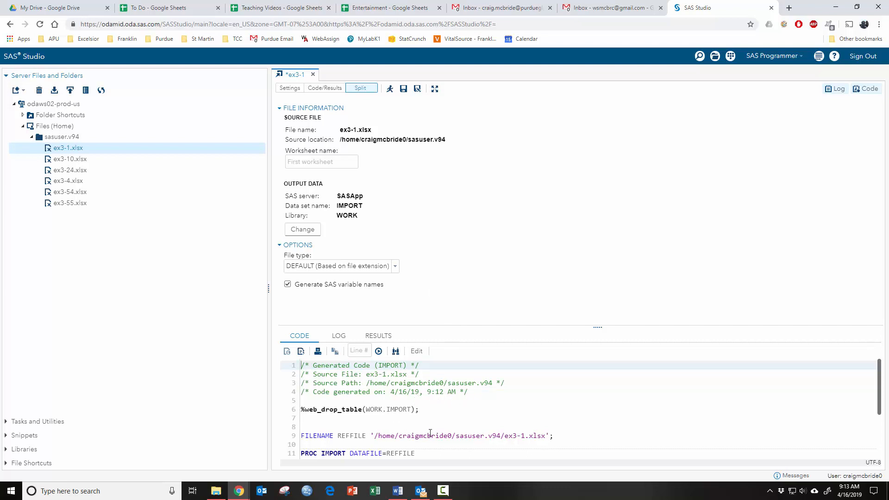
mouse_move(401, 107)
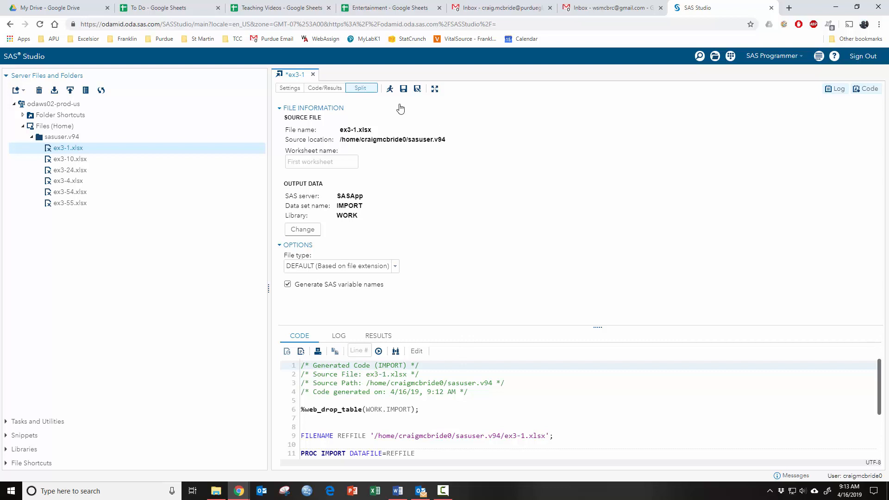
Run the ex3-1 import and review WORK.IMPORT: 6 observations, variables Expend, Percent, Program
click(390, 89)
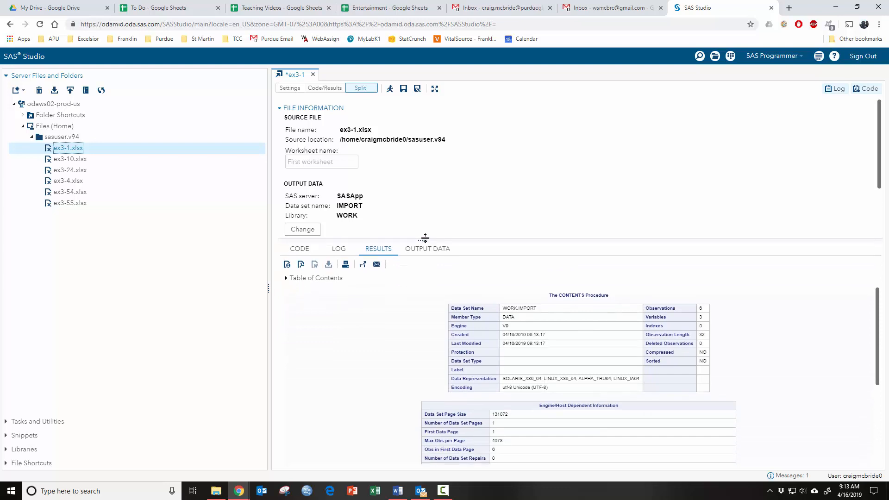
scroll(down, 3)
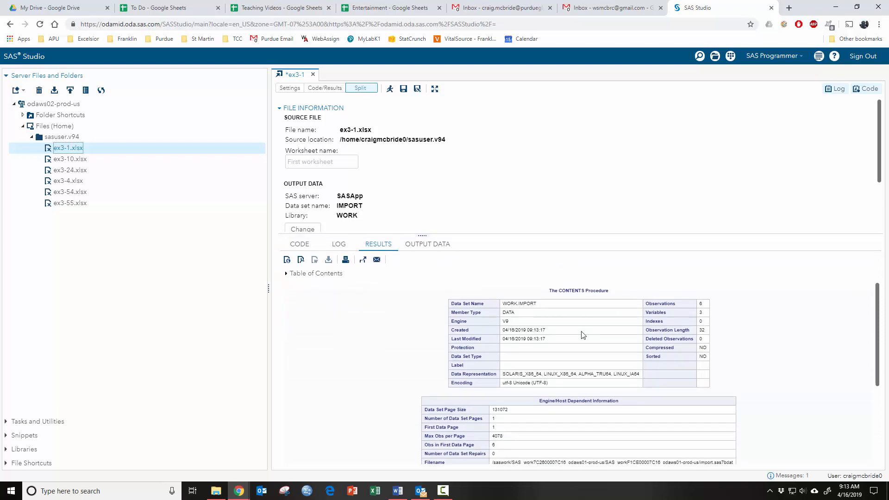
scroll(down, 3)
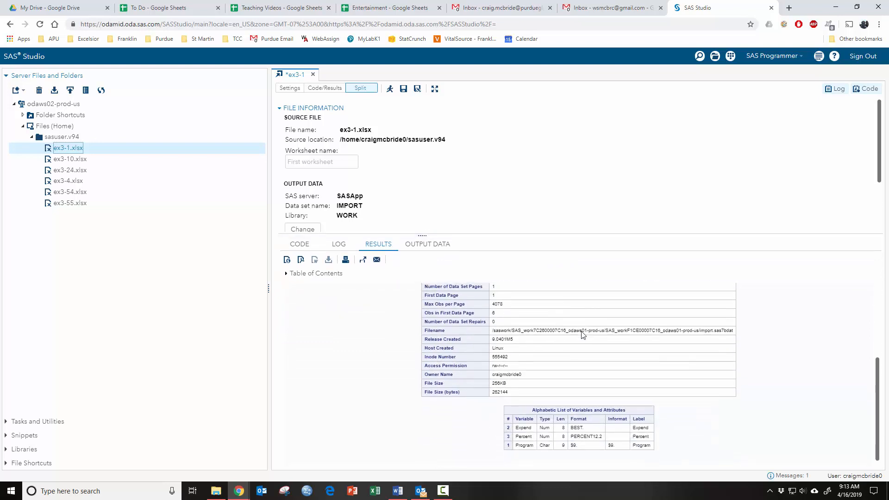
scroll(down, 3)
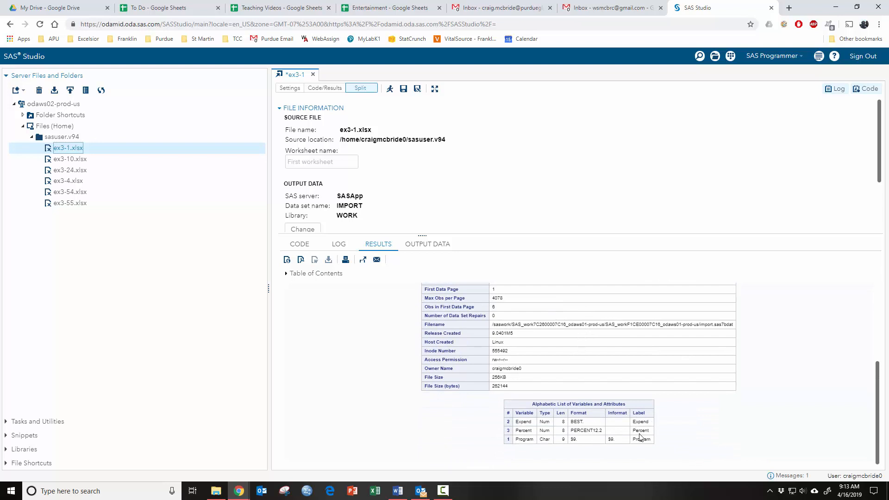
scroll(up, 3)
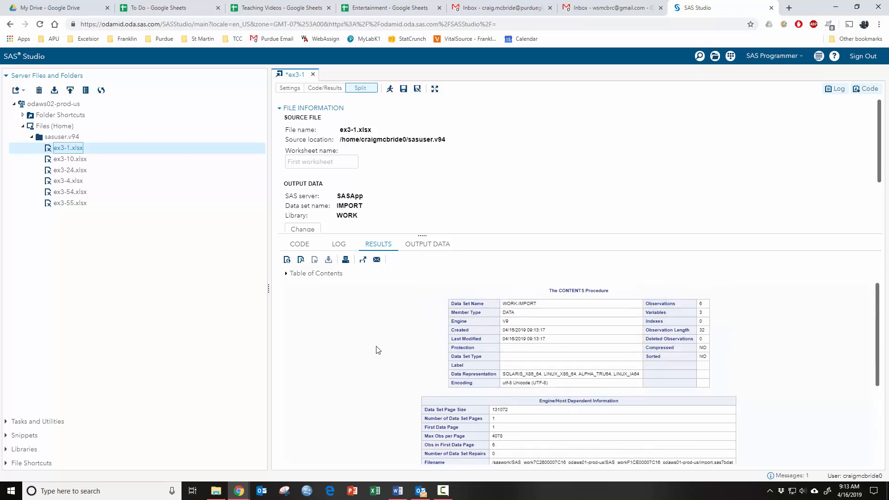